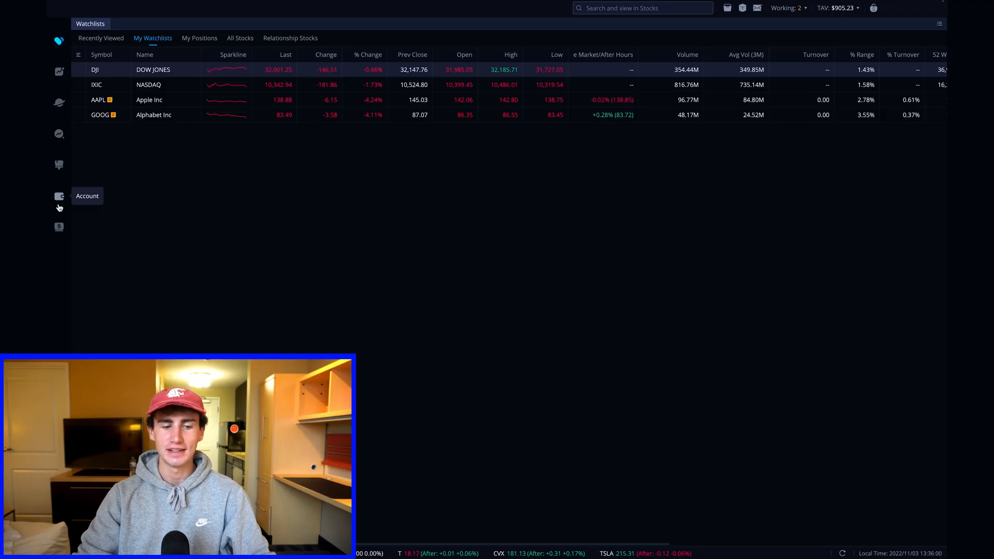
mouse_move(59, 69)
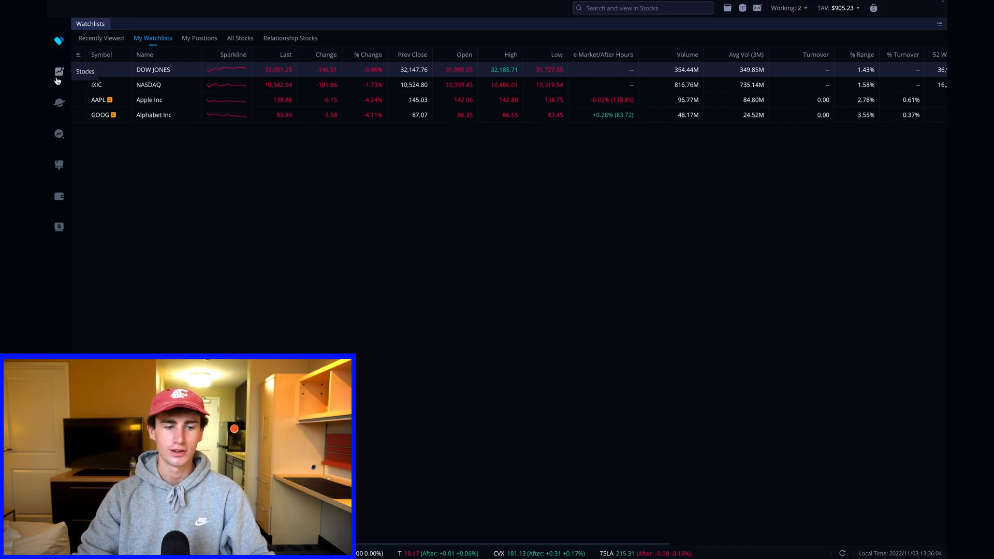
mouse_move(58, 134)
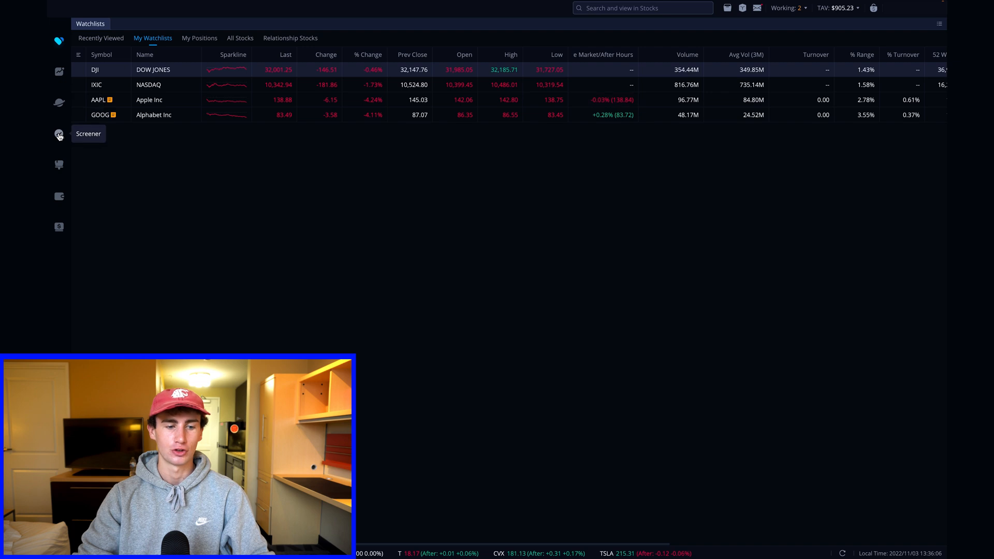
mouse_move(58, 227)
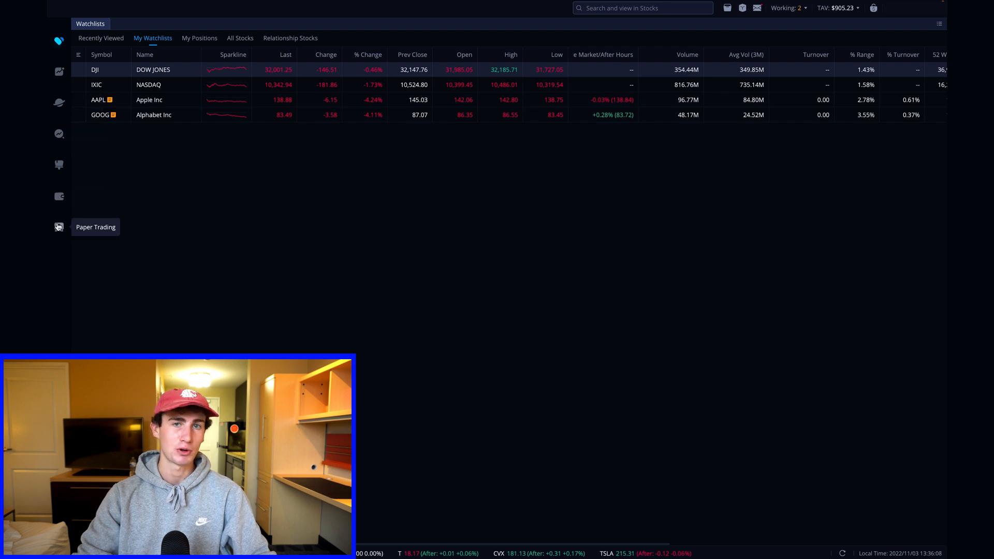
mouse_move(58, 196)
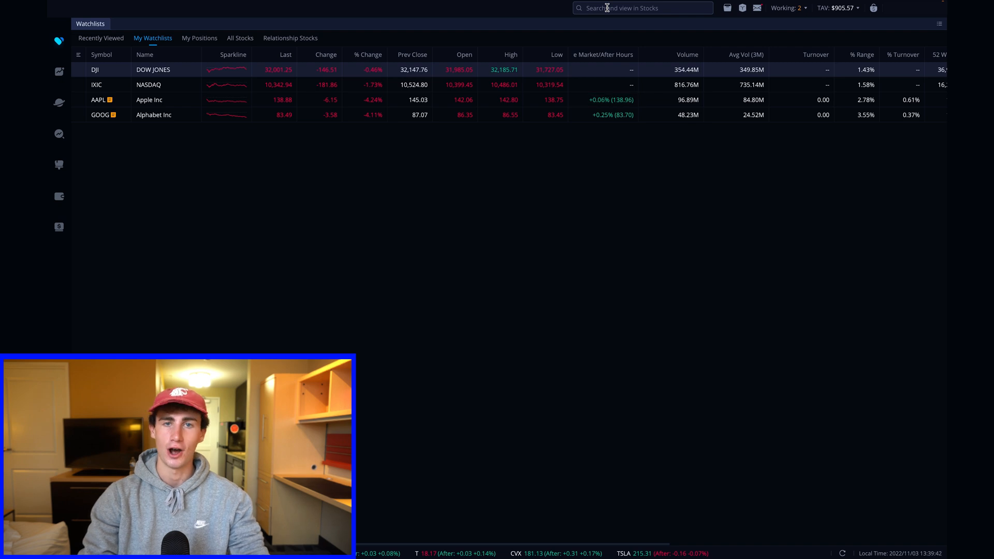
- Search 'nvda', load Nvidia Corporation's stock page and show the chart indicator list
click(643, 8)
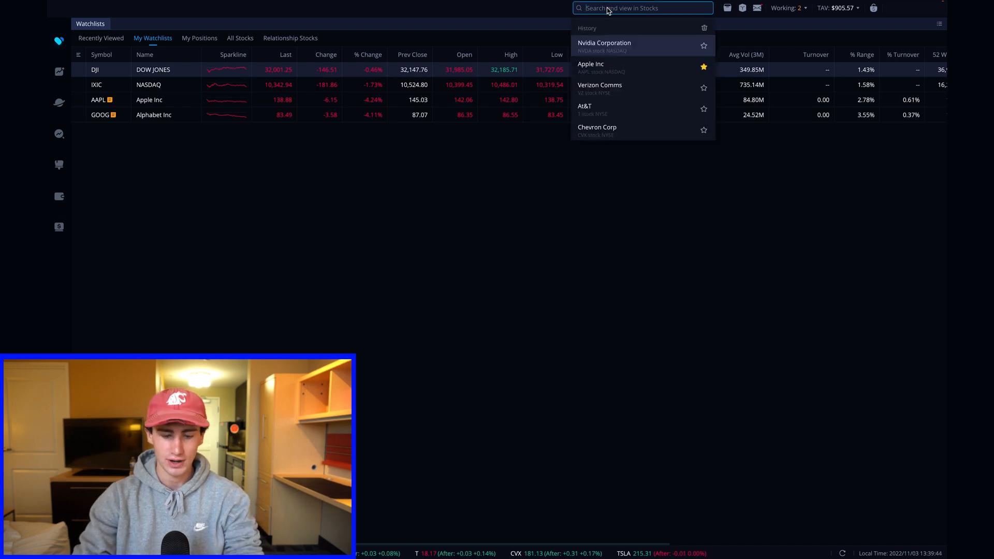
text(nvda)
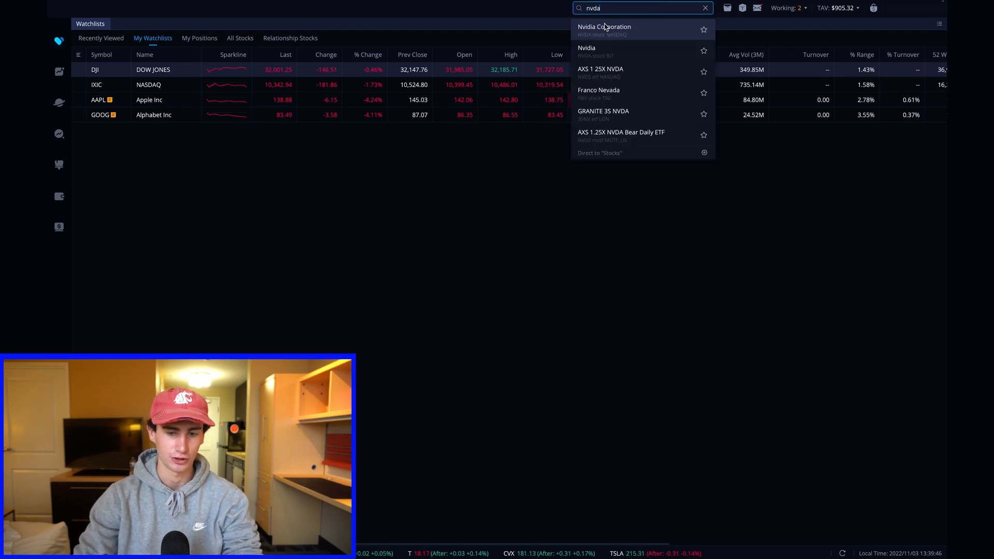
click(603, 29)
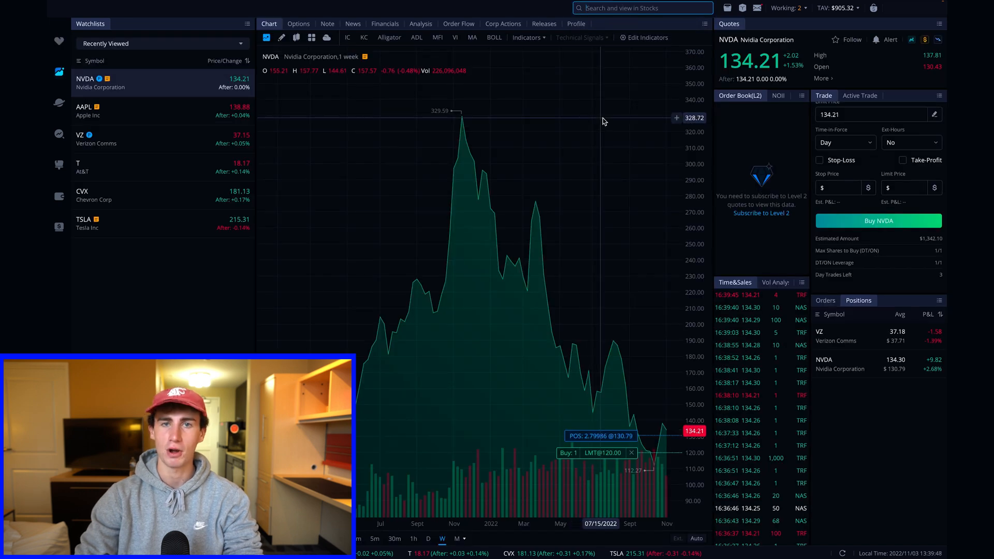
mouse_move(588, 158)
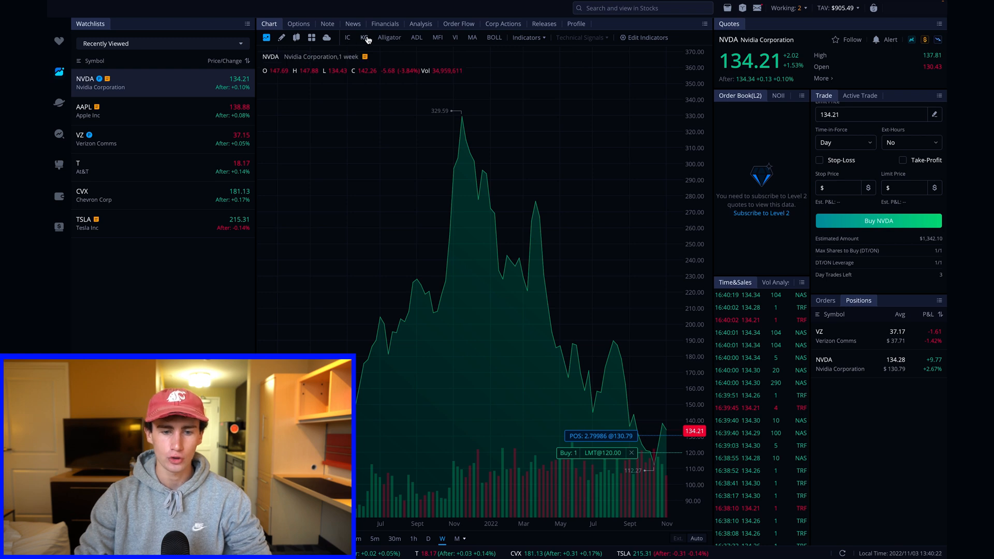
click(526, 37)
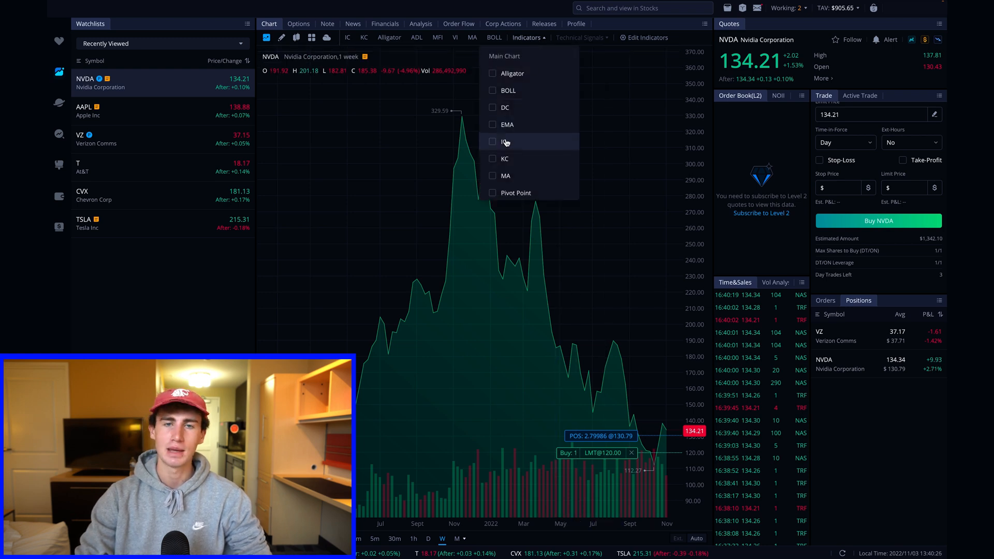
mouse_move(402, 257)
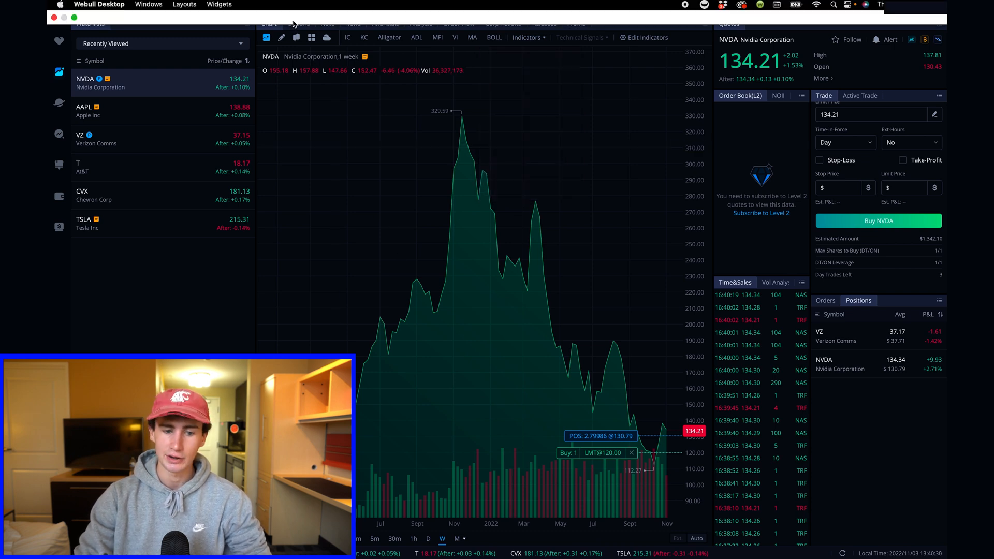
- Review NVDA's Options, Note, News, Financials, Order Flow, Releases and Profile pages, then return to the chart
click(298, 22)
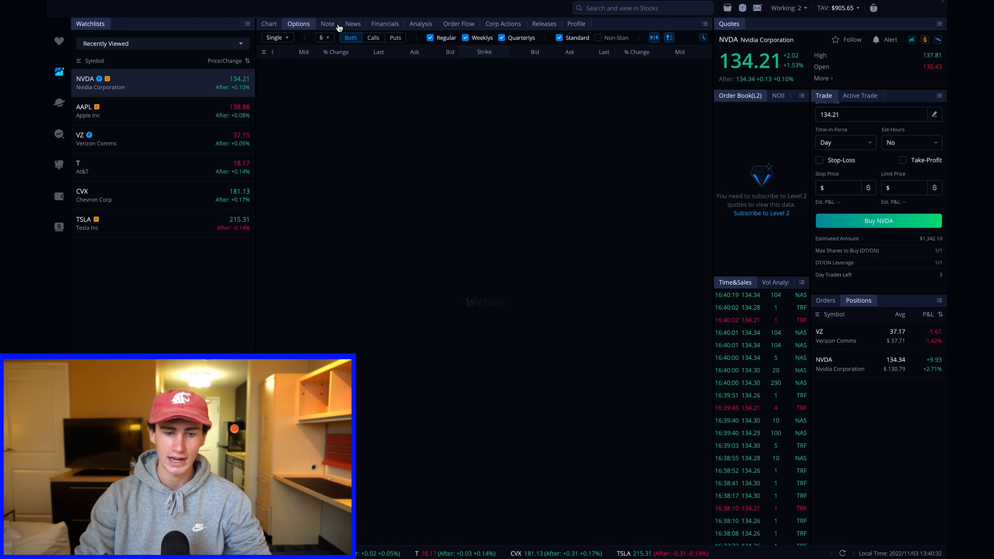
click(327, 23)
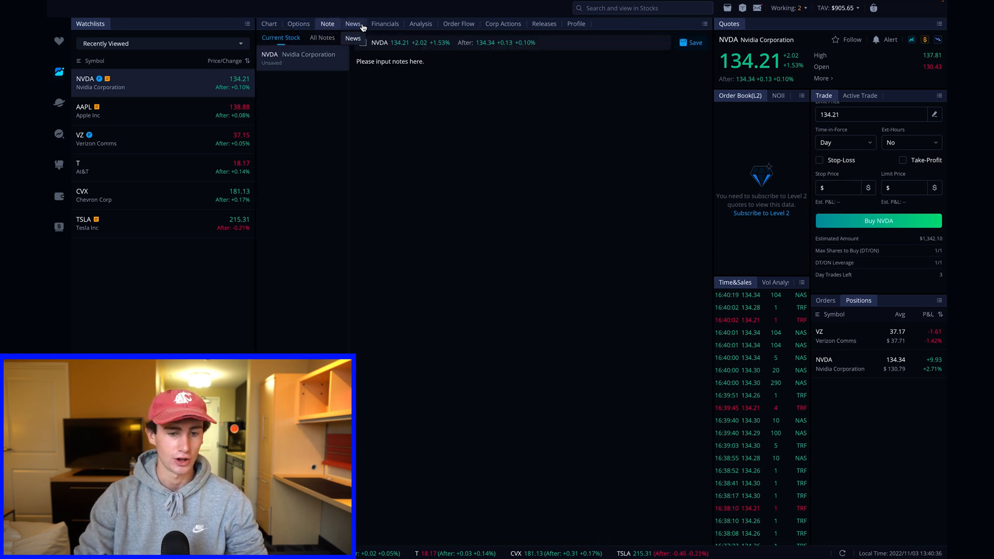
click(352, 23)
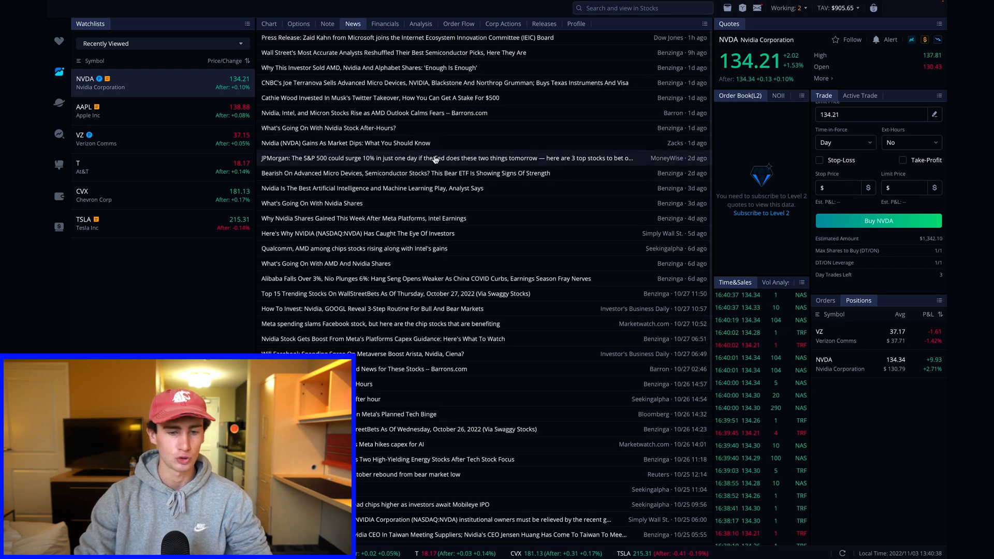
click(385, 23)
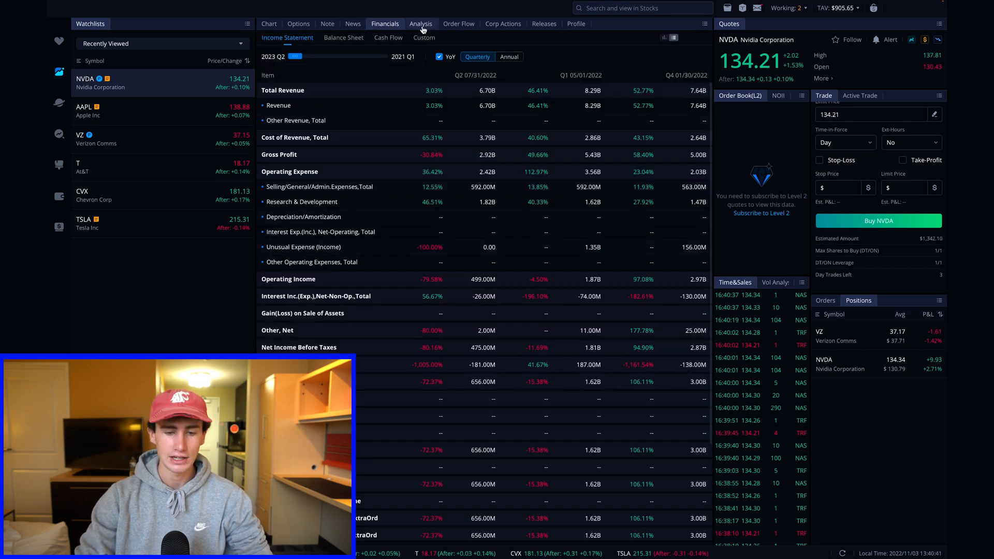
click(458, 24)
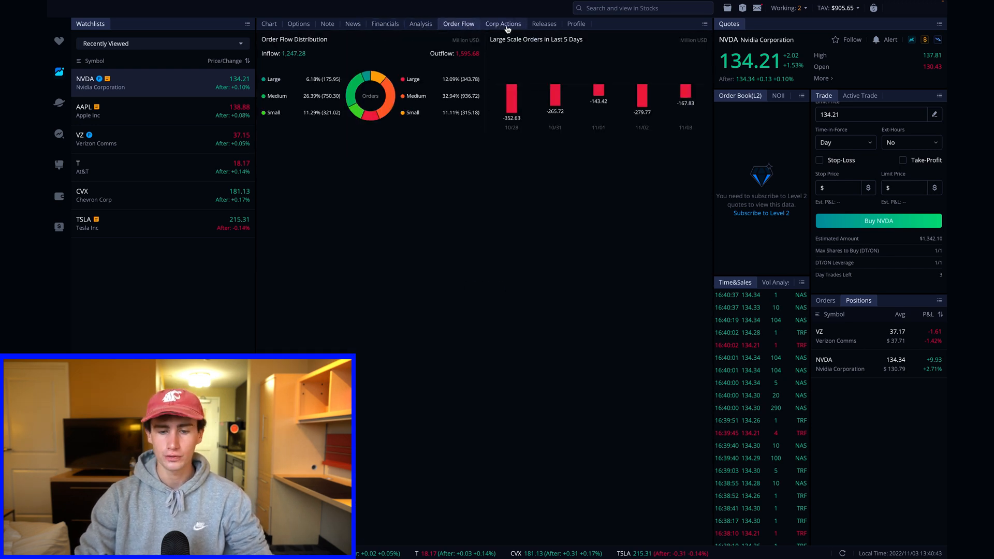
click(544, 22)
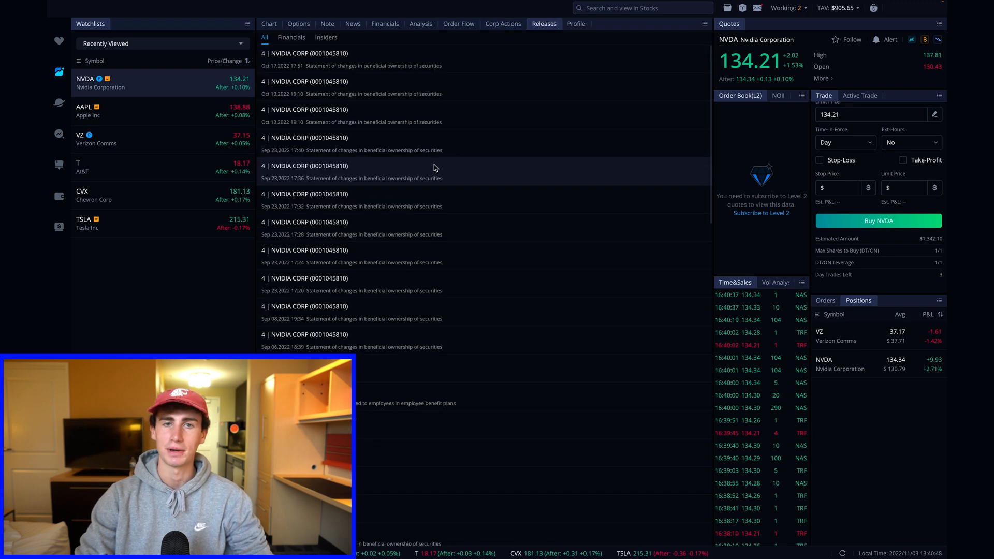
click(576, 23)
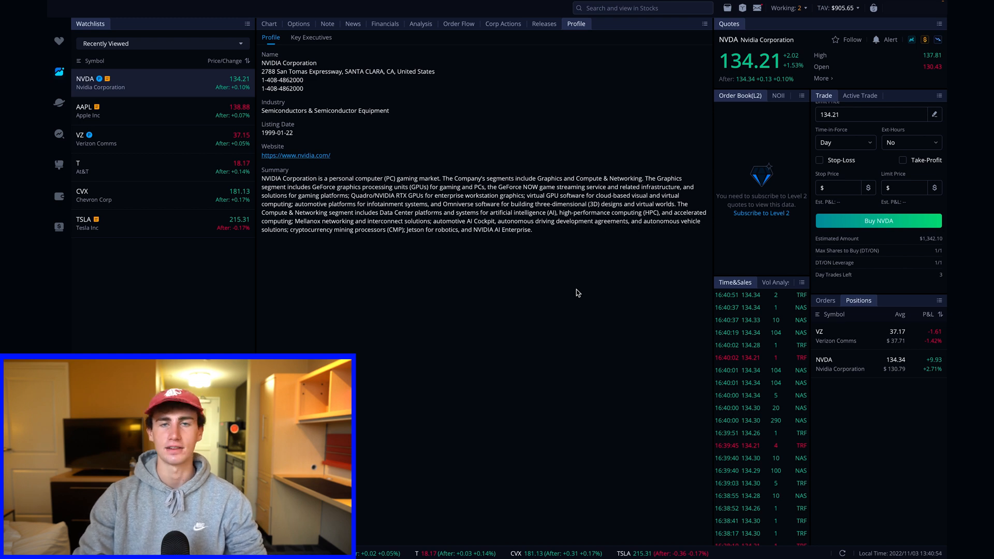
click(269, 23)
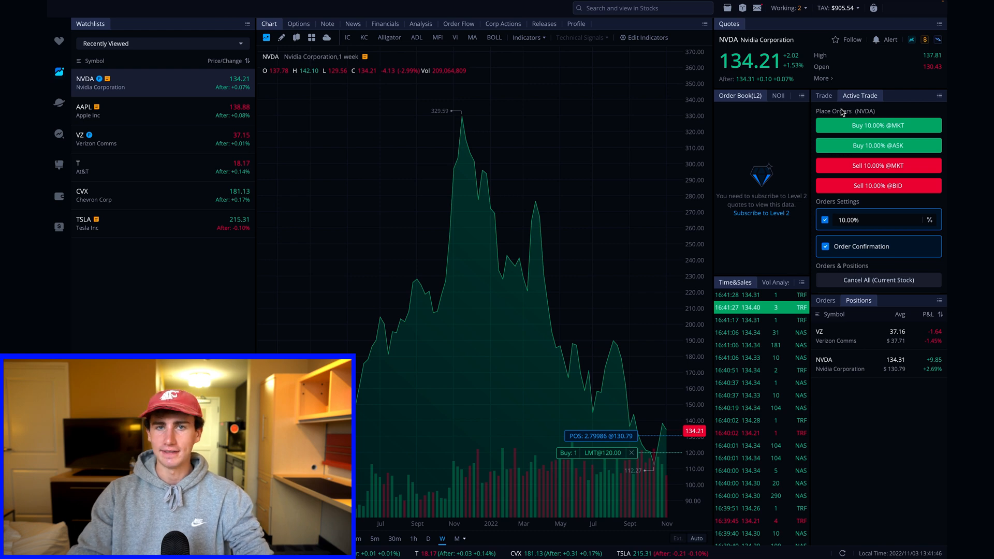
- Switch the order panel back to the standard NVDA trade ticket
click(823, 96)
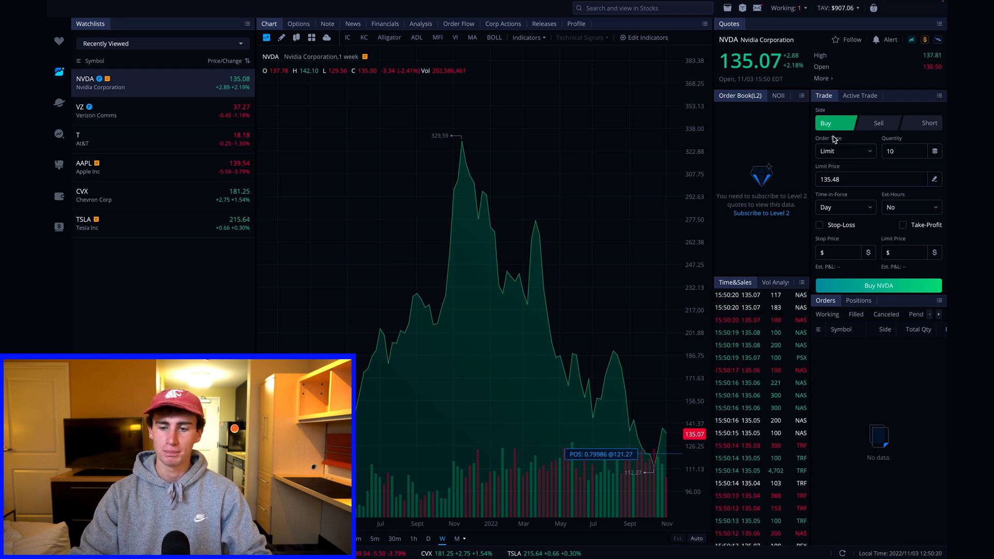
- Make the NVDA buy a market order for 2 shares and show the account value breakdown
click(845, 151)
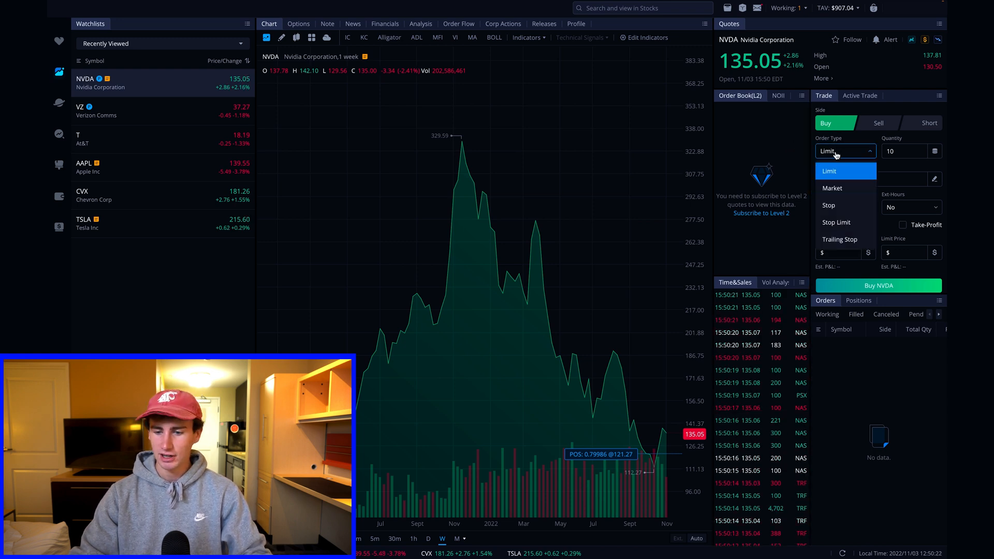
click(832, 188)
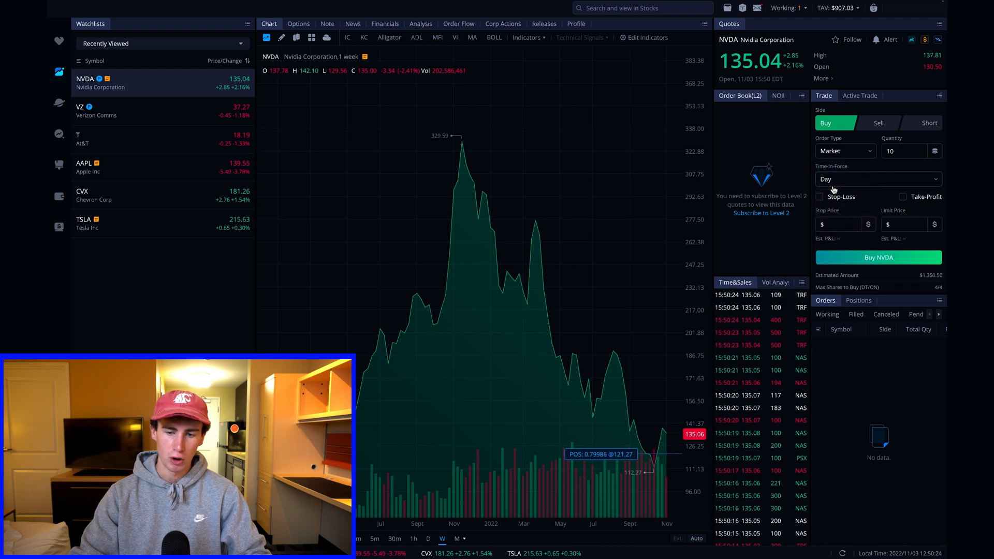
click(934, 151)
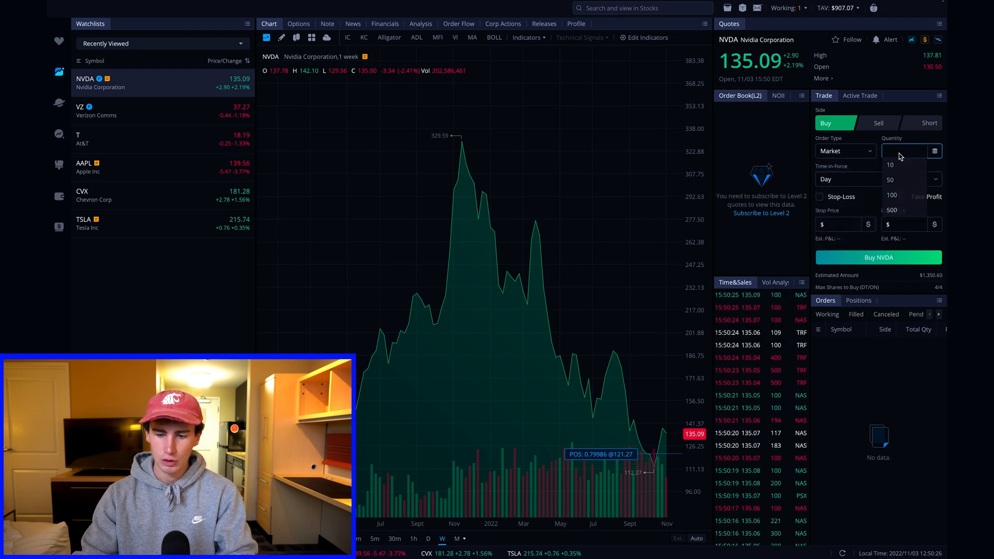
text(2)
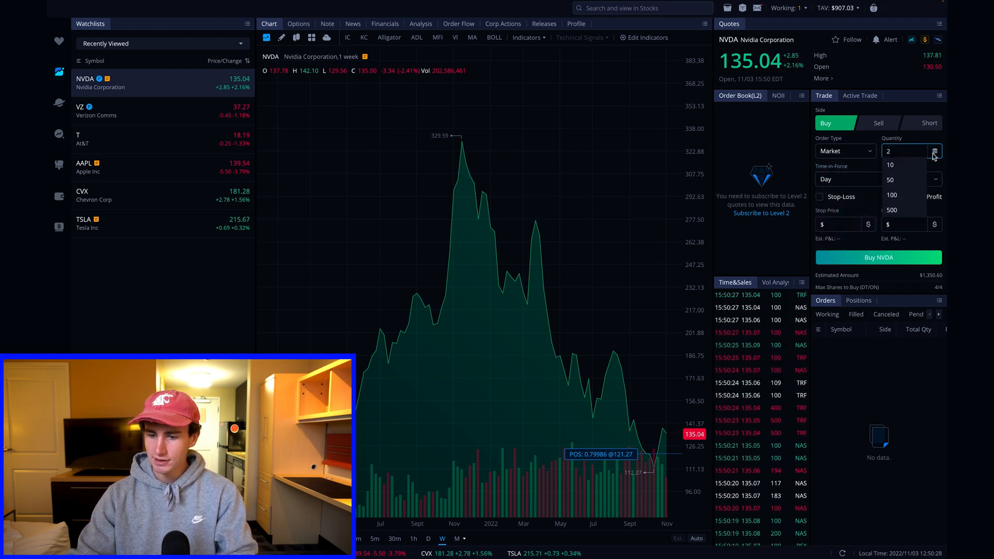
click(934, 151)
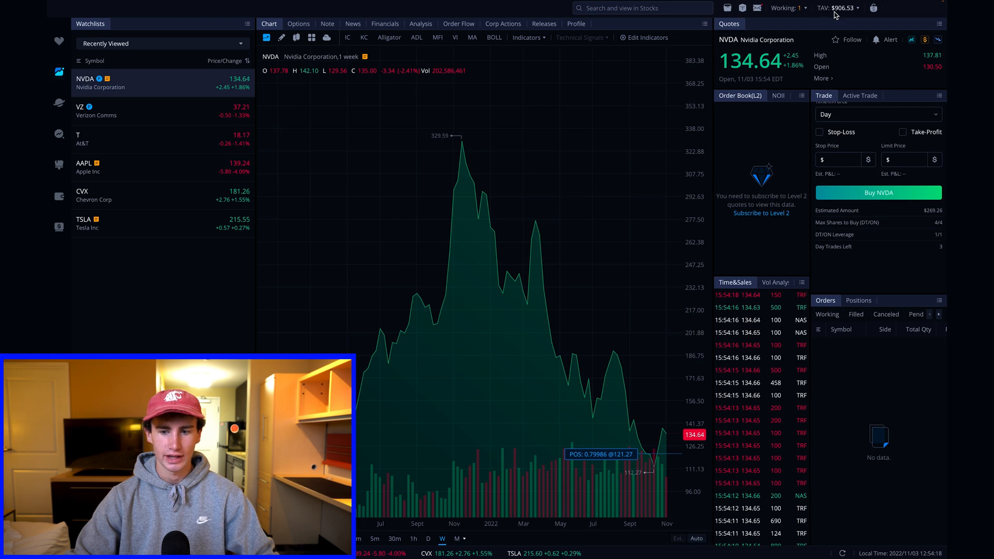
click(842, 8)
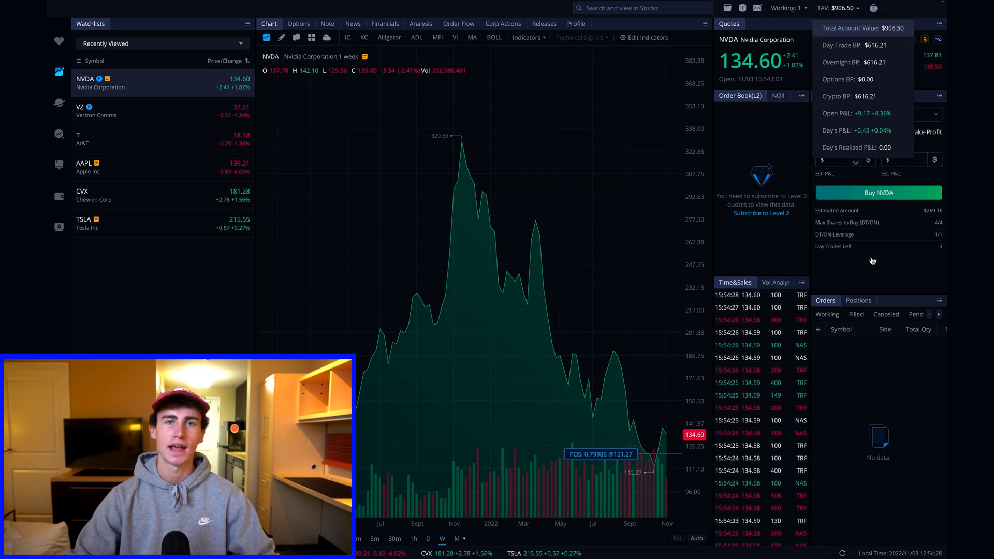
mouse_move(903, 269)
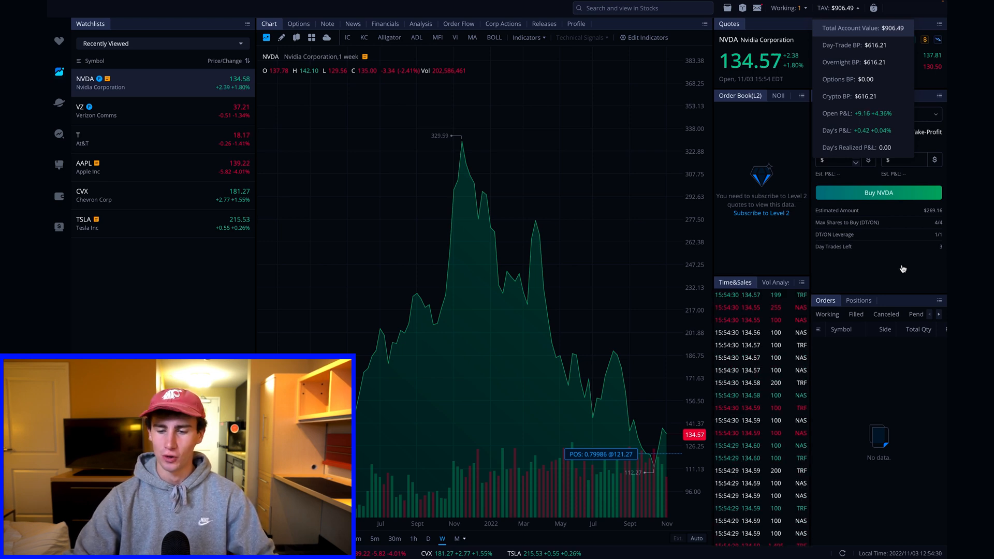
- Close the buying-power breakdown and bring up the confirmation for the 2-share NVDA market buy
click(878, 193)
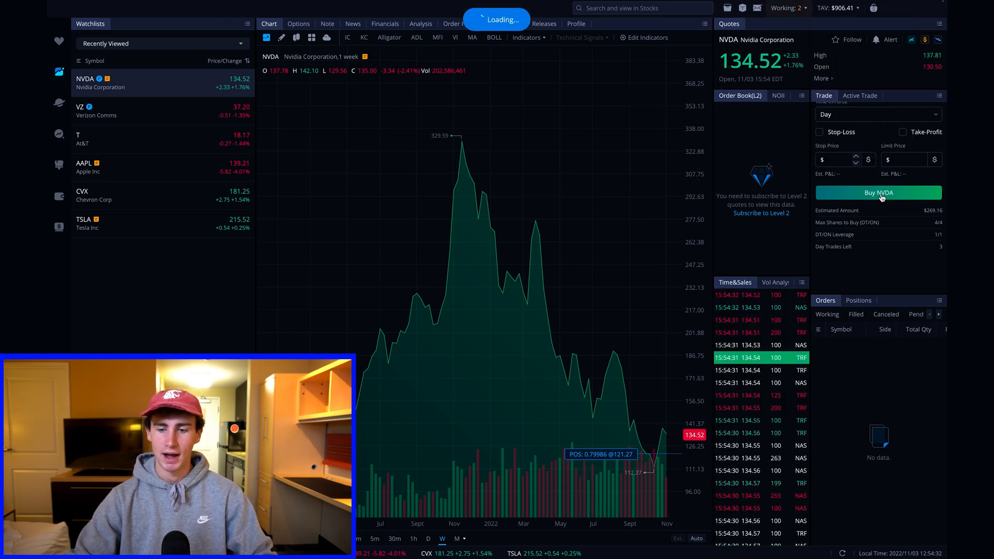
click(878, 193)
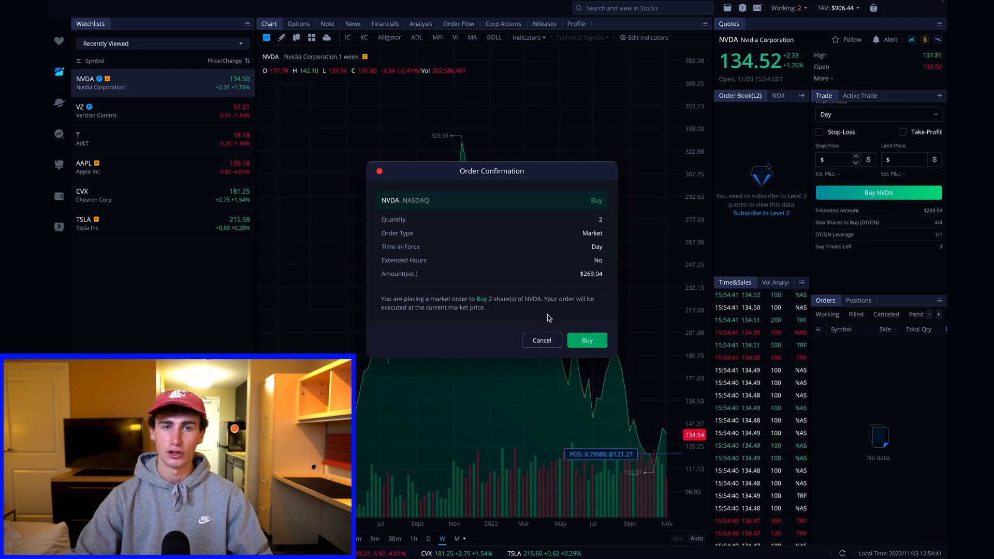
- Confirm and submit the 2-share NVDA market buy order
click(586, 340)
text(12)
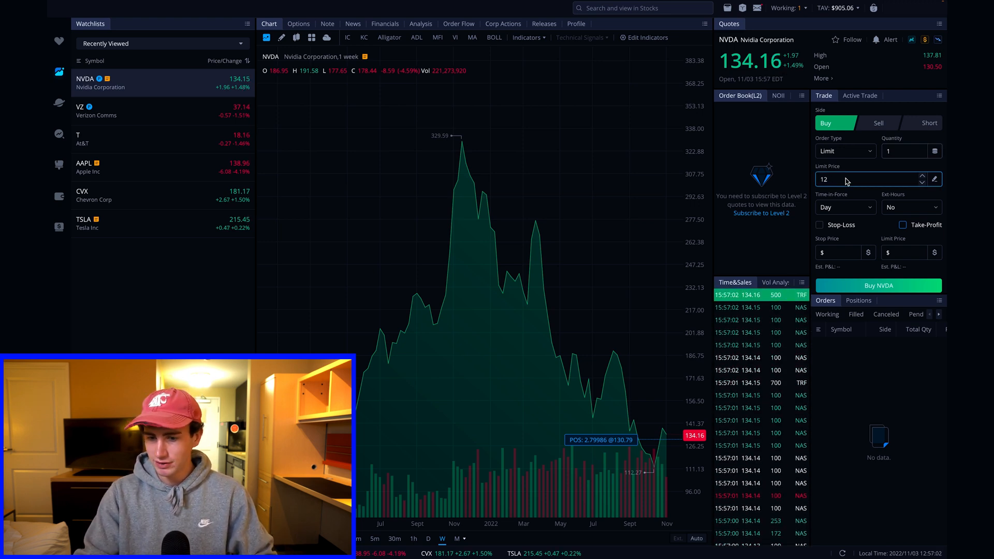
- Finish entering $120 as the limit price for the 1-share NVDA buy
click(845, 197)
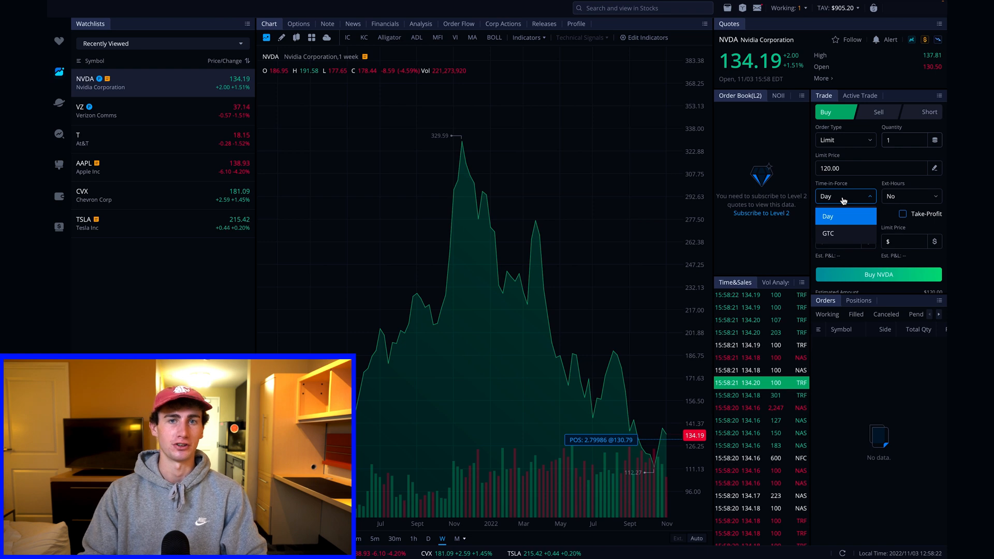
- Set the NVDA limit buy to GTC time-in-force with extended-hours filling enabled
click(828, 234)
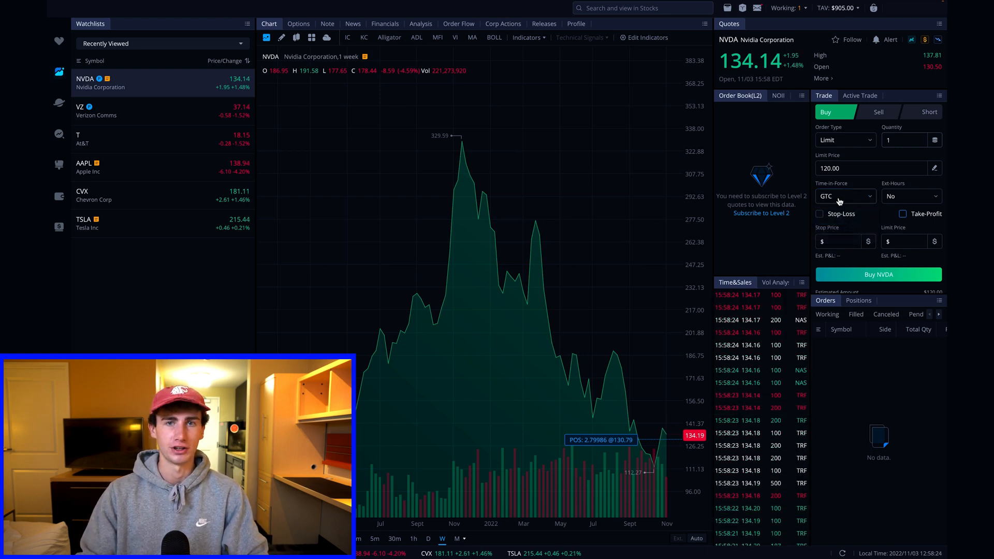
click(911, 197)
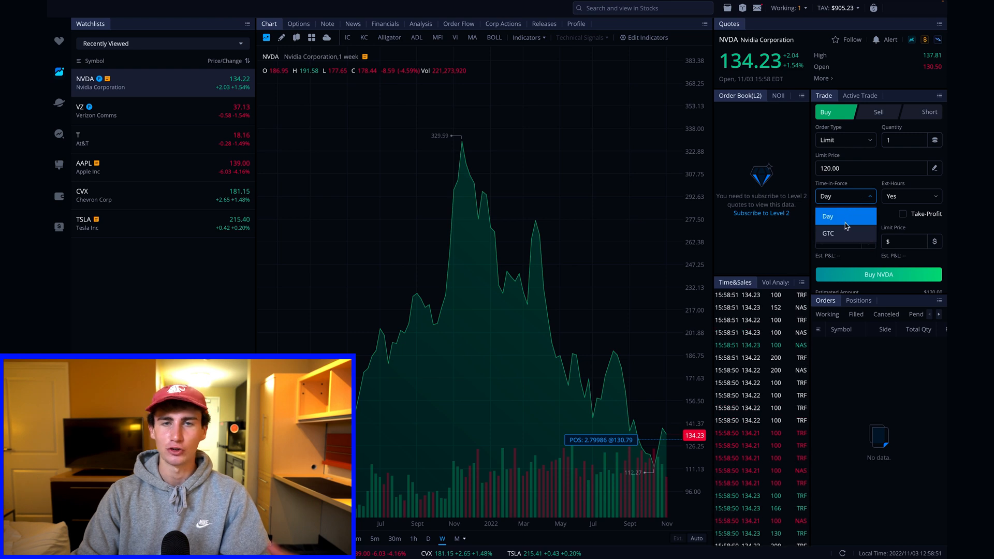
click(828, 233)
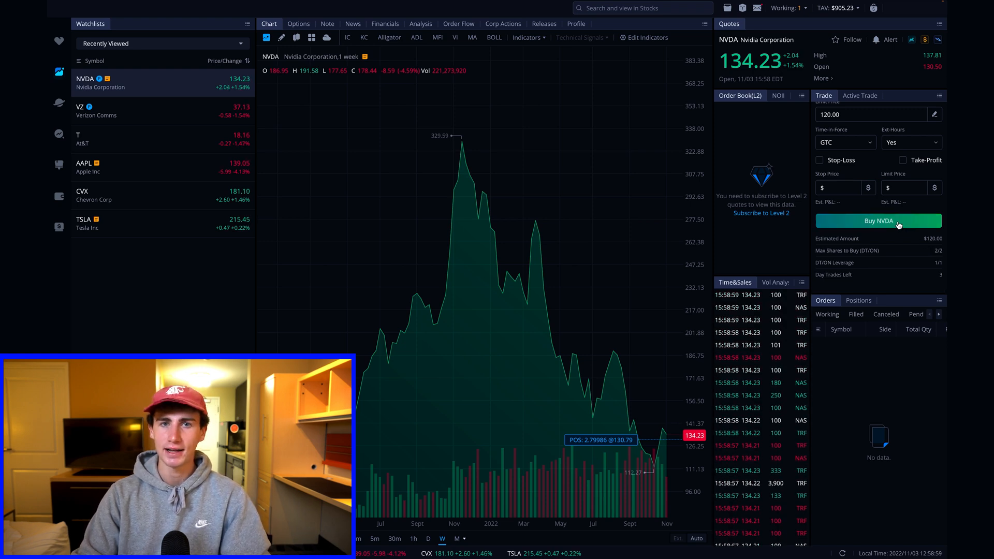
- Confirm and submit the 1-share NVDA limit buy at $120 as a working order
click(878, 220)
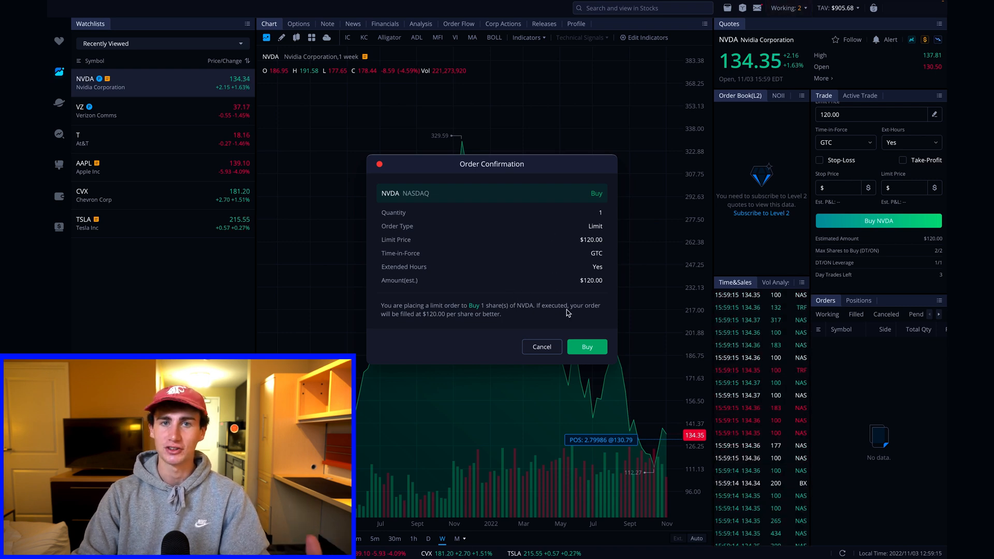
click(587, 347)
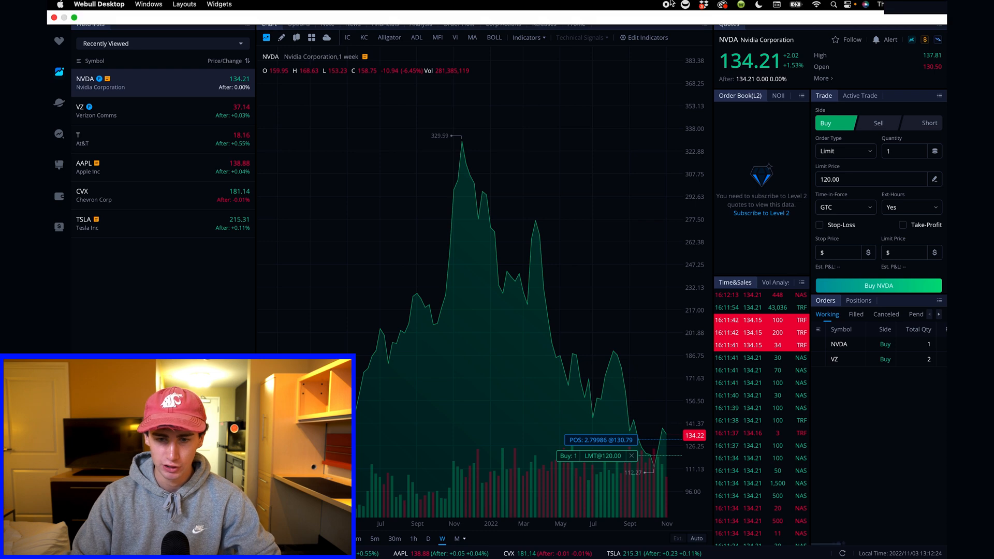
- Search 'aapl', load Apple Inc's page and start a sell order with quantity 5
click(645, 8)
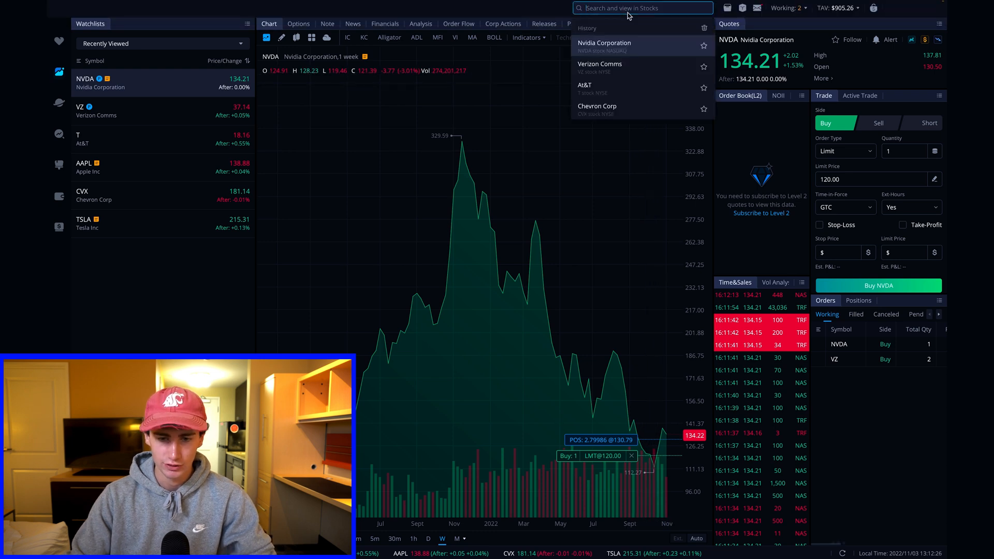
text(aapl)
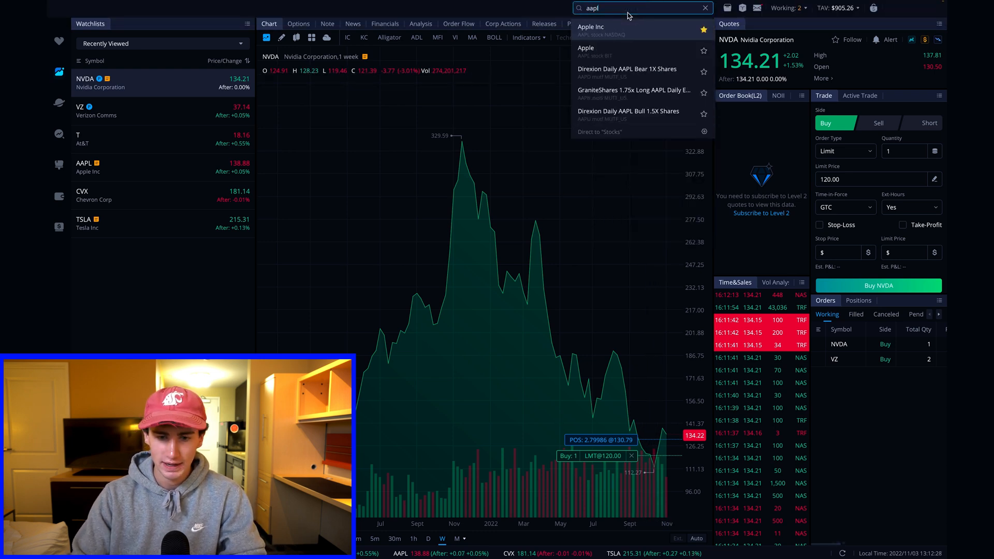
click(590, 31)
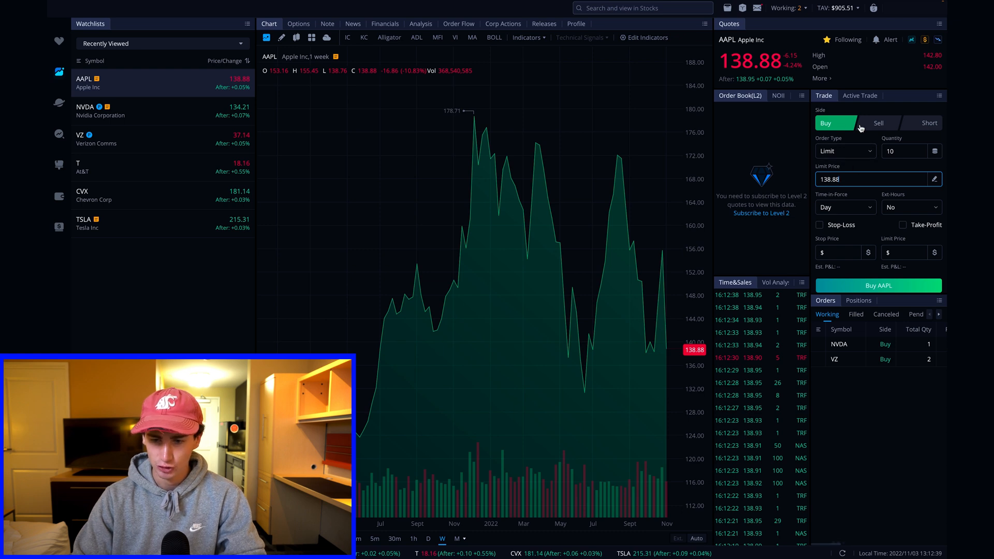
click(878, 122)
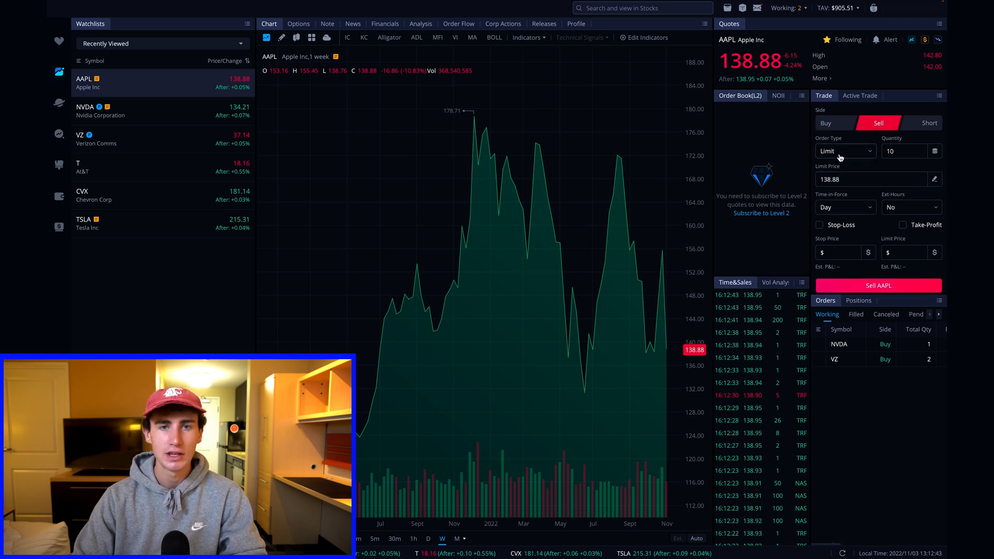
click(905, 151)
text(5)
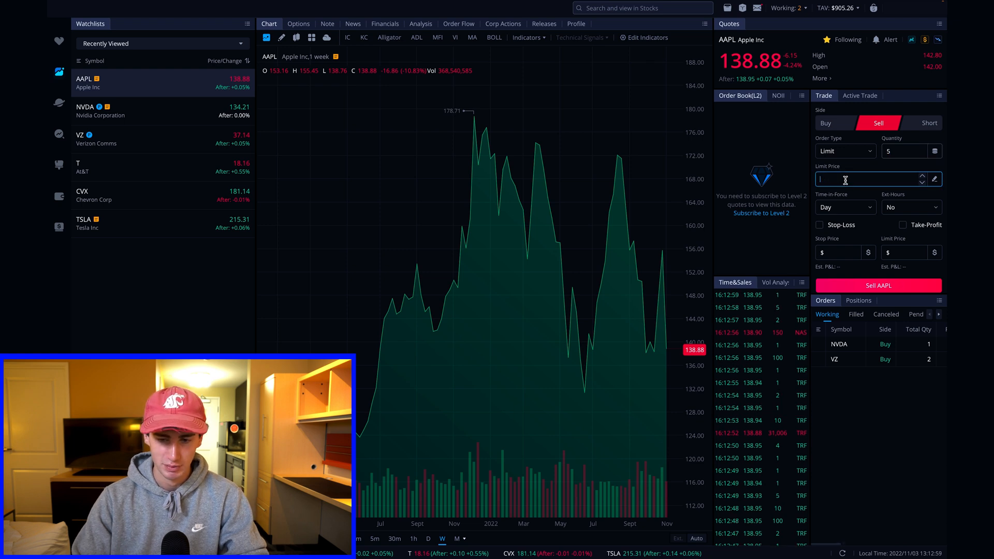
- Price the AAPL limit sell at 200 and set its time-in-force to GTC
text(200)
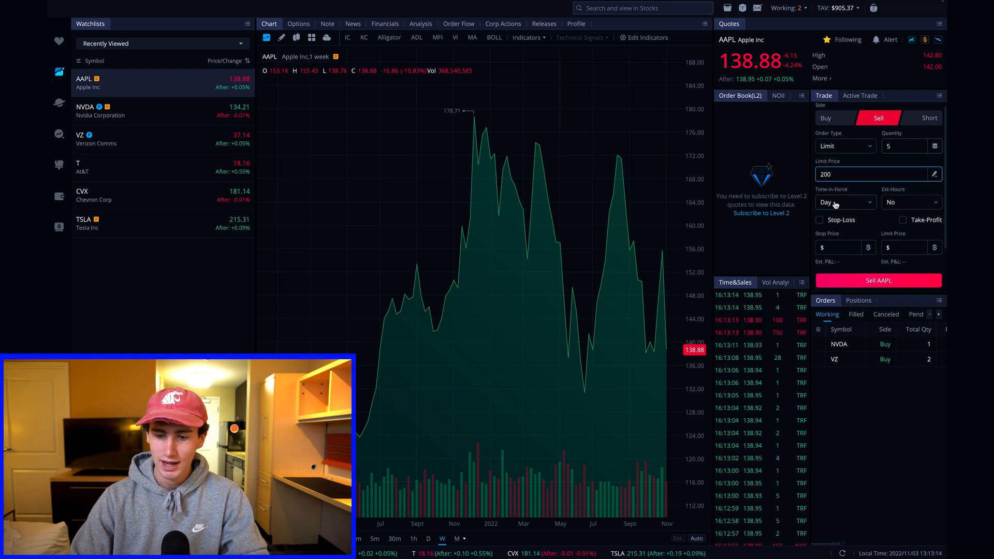
click(845, 202)
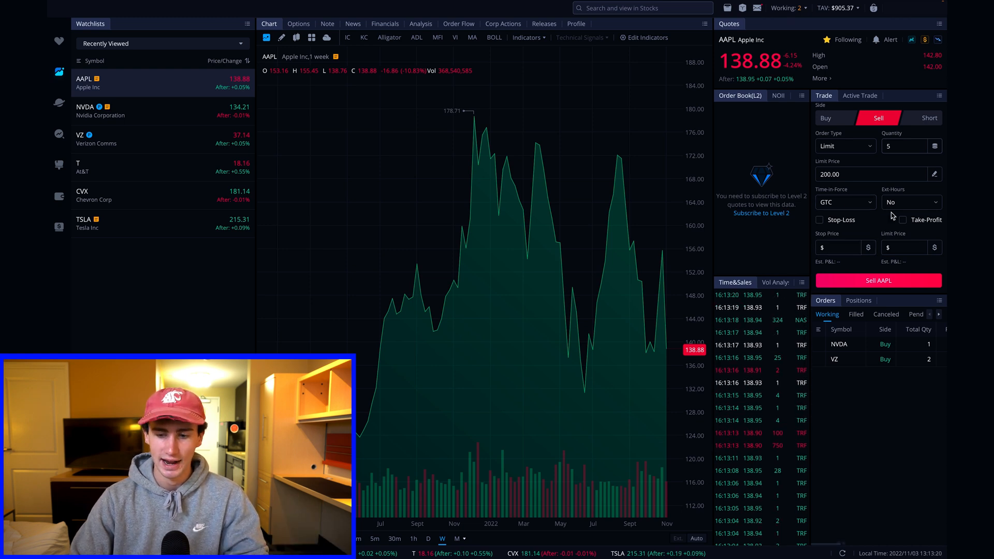
- Enable extended-hours fill on the AAPL sell, then list the current VZ and NVDA positions
click(911, 202)
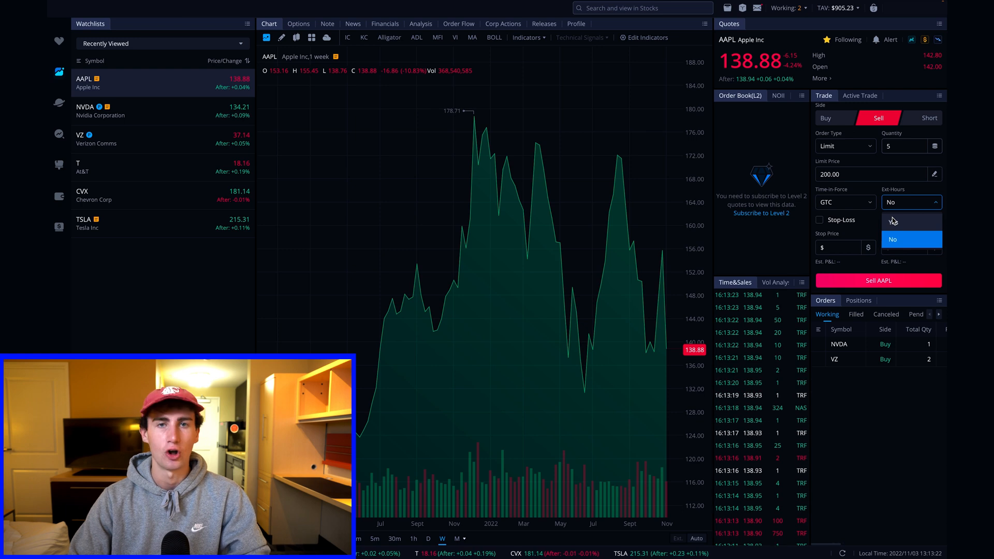
click(912, 239)
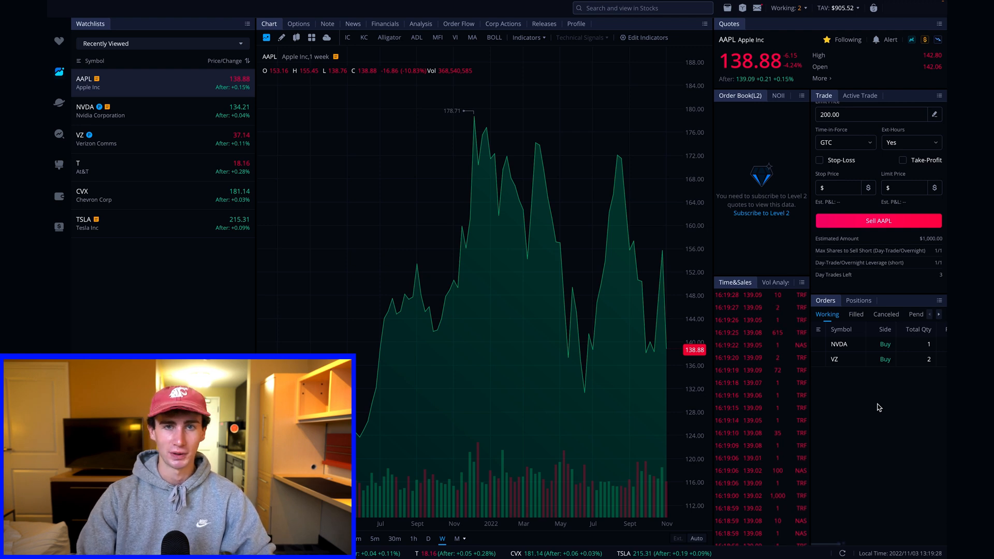
click(859, 300)
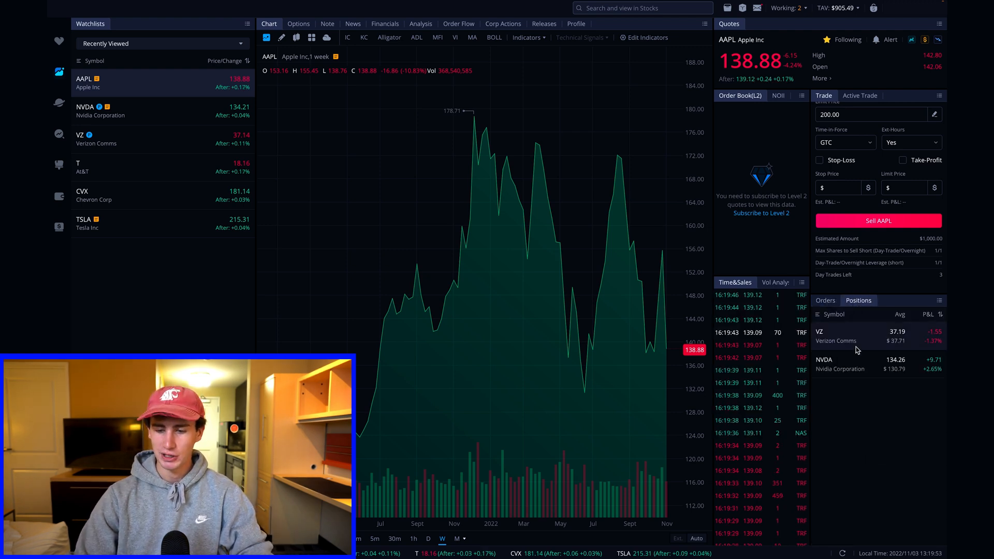